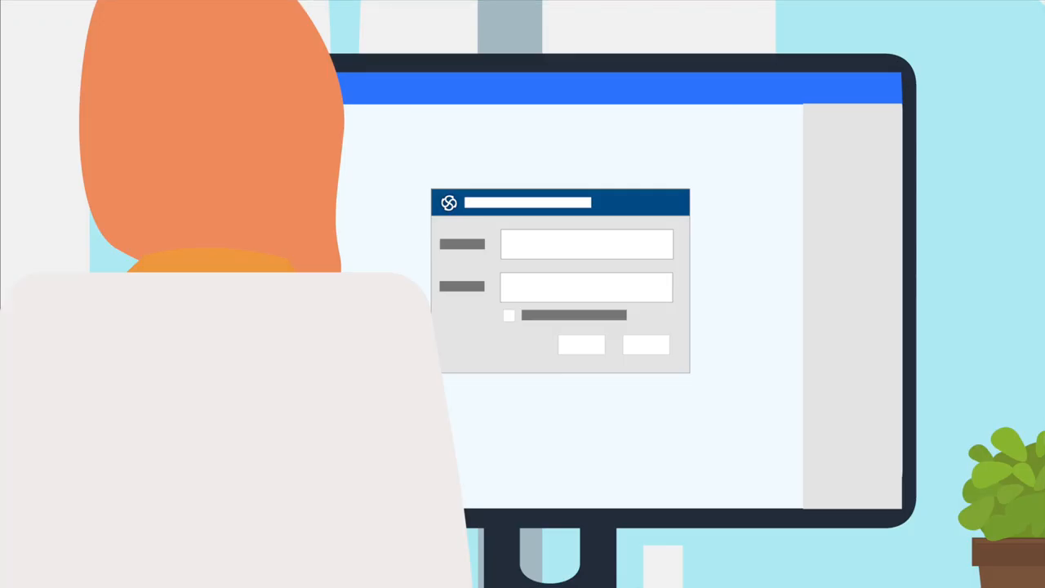
{"action": "type", "text": "••••"}
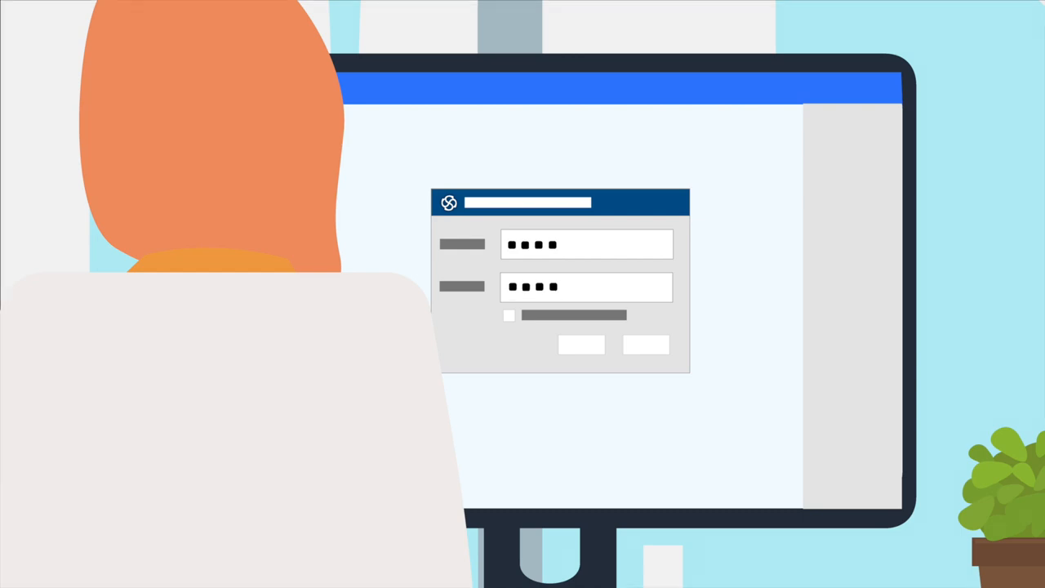
{"action": "left_click", "coordinate": [581, 343]}
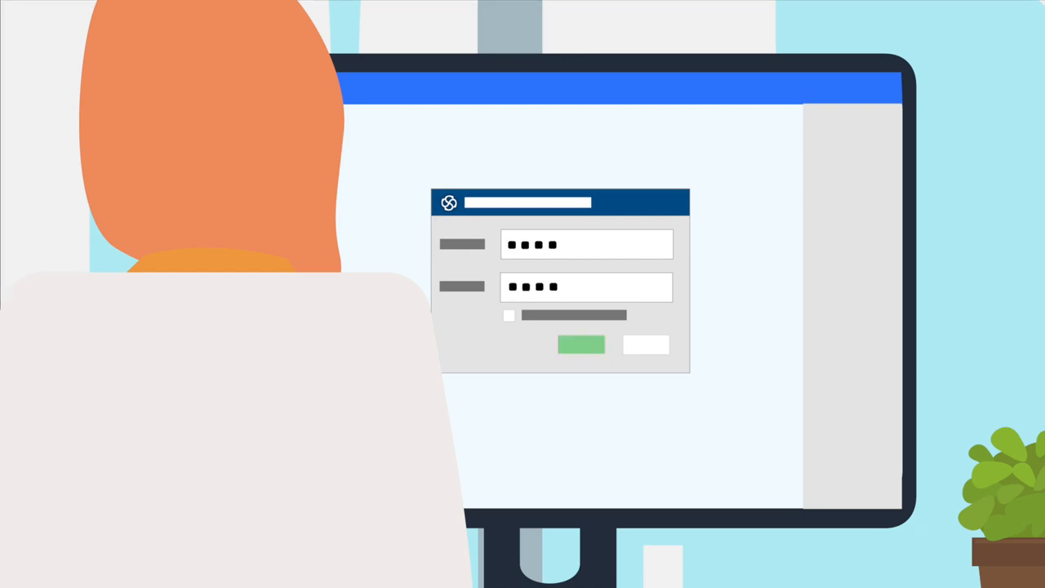
{"action": "left_click", "coordinate": [581, 343]}
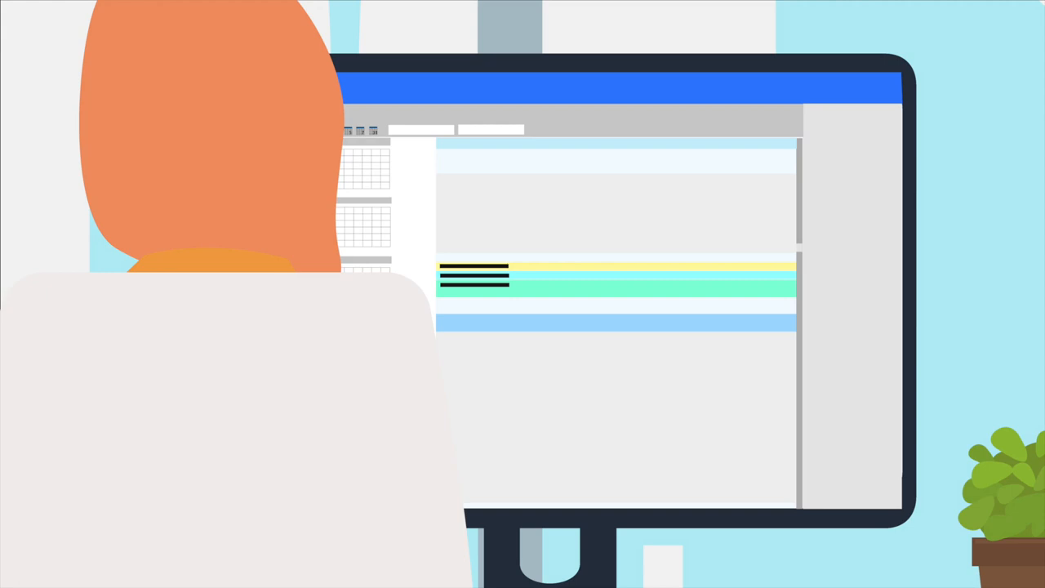